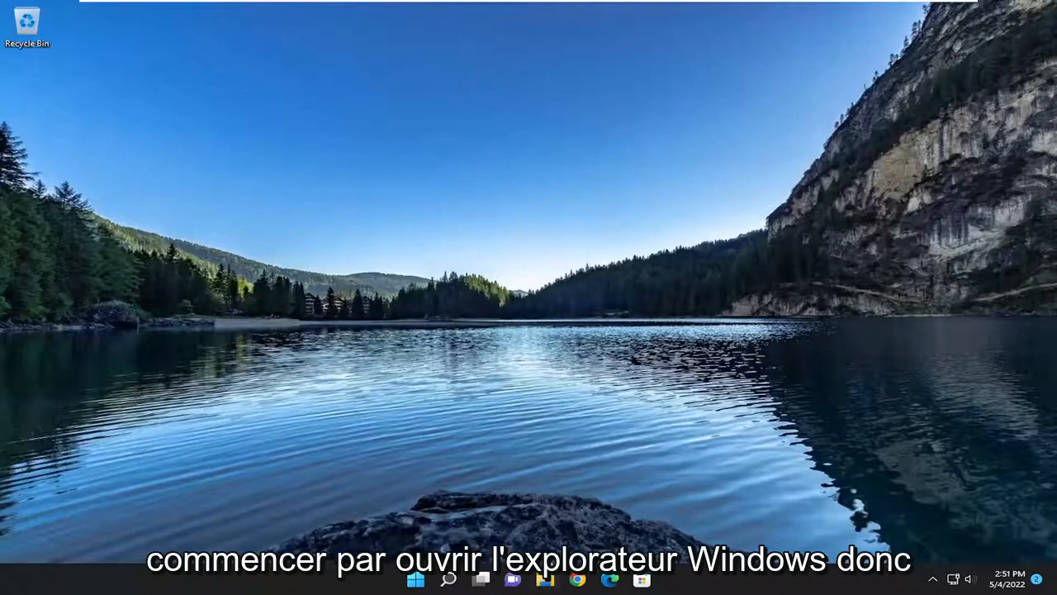
Open the Properties of New Volume (E:) from This PC in File Explorer.
left_click(481, 578)
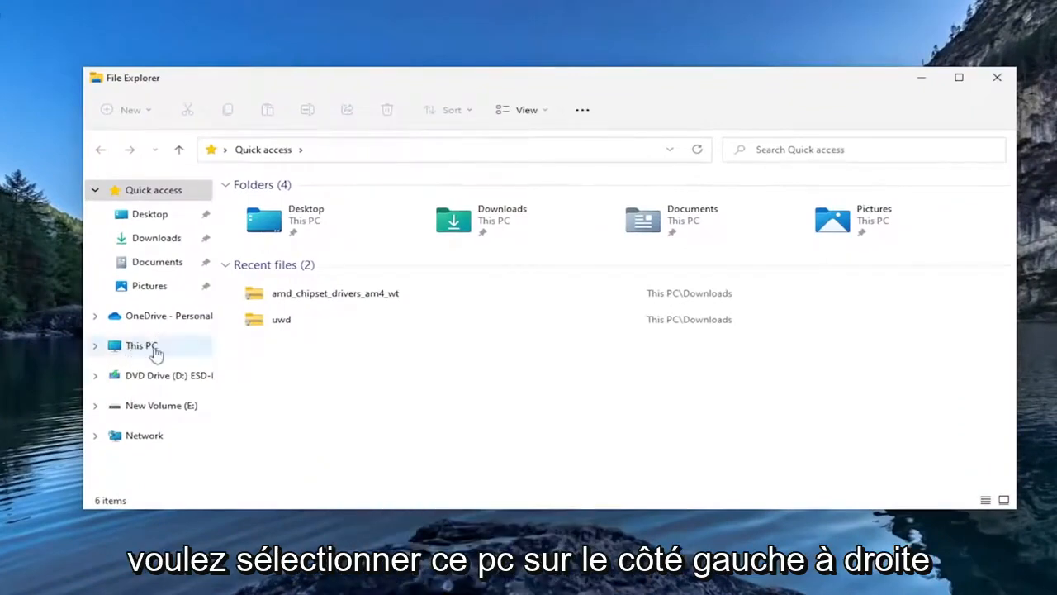
left_click(142, 345)
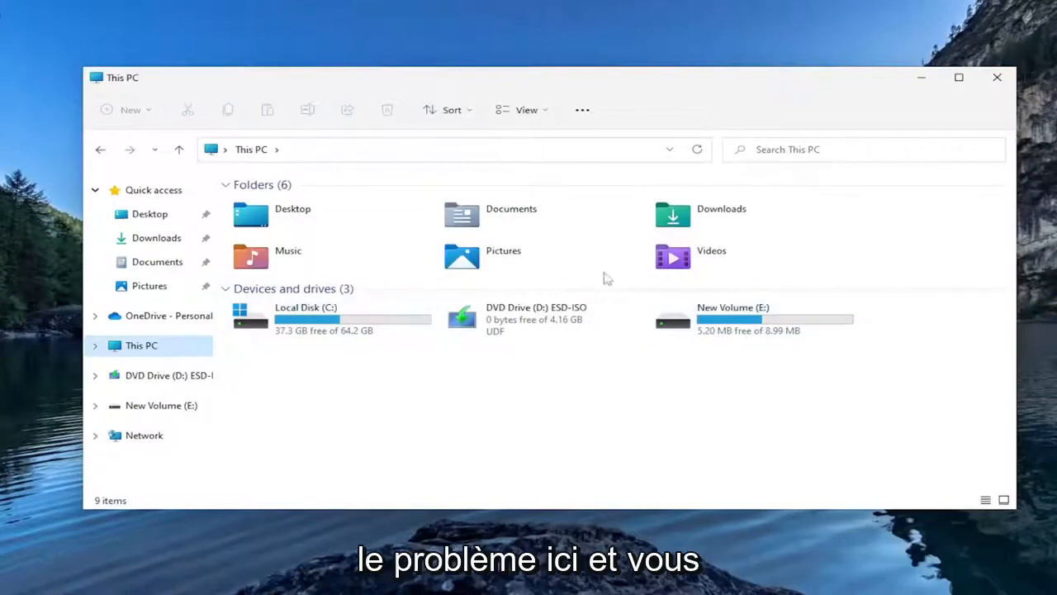
right_click(732, 318)
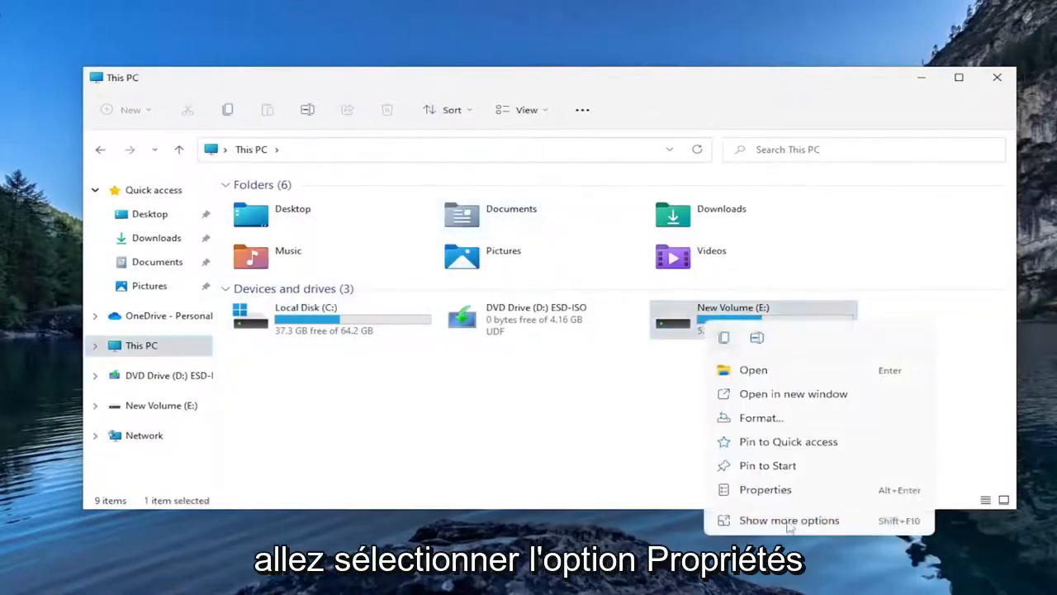
left_click(765, 489)
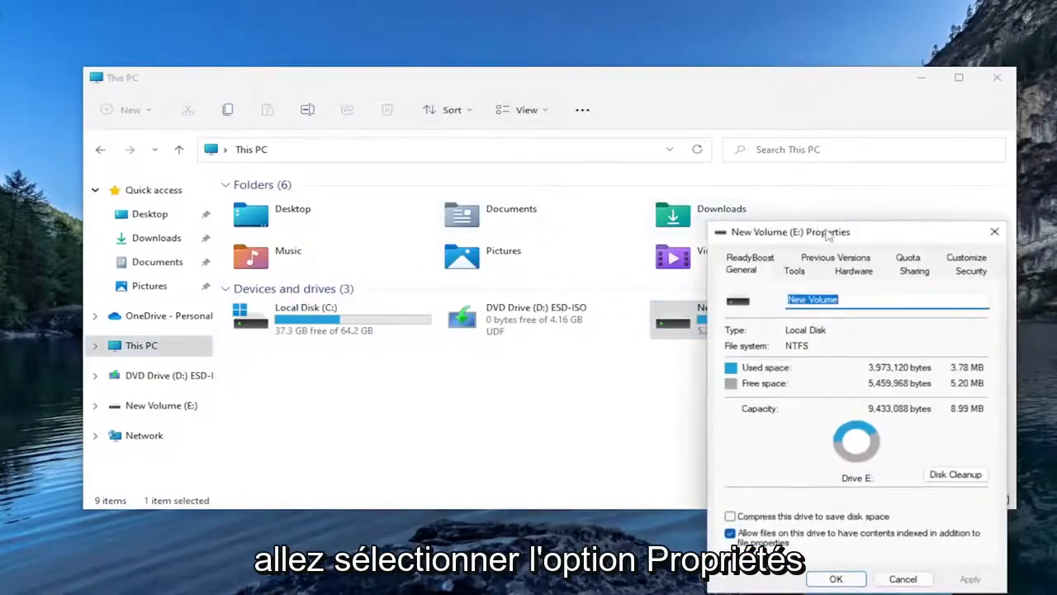
Scan drive E: for errors via Tools > Check and dismiss the no-errors result.
left_click(468, 147)
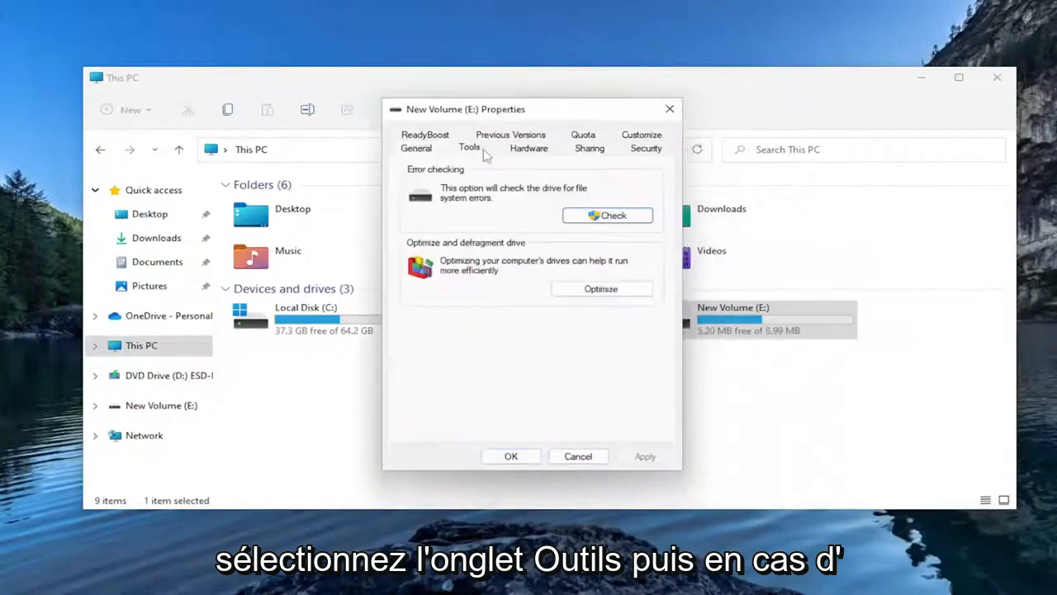
mouse_move(458, 204)
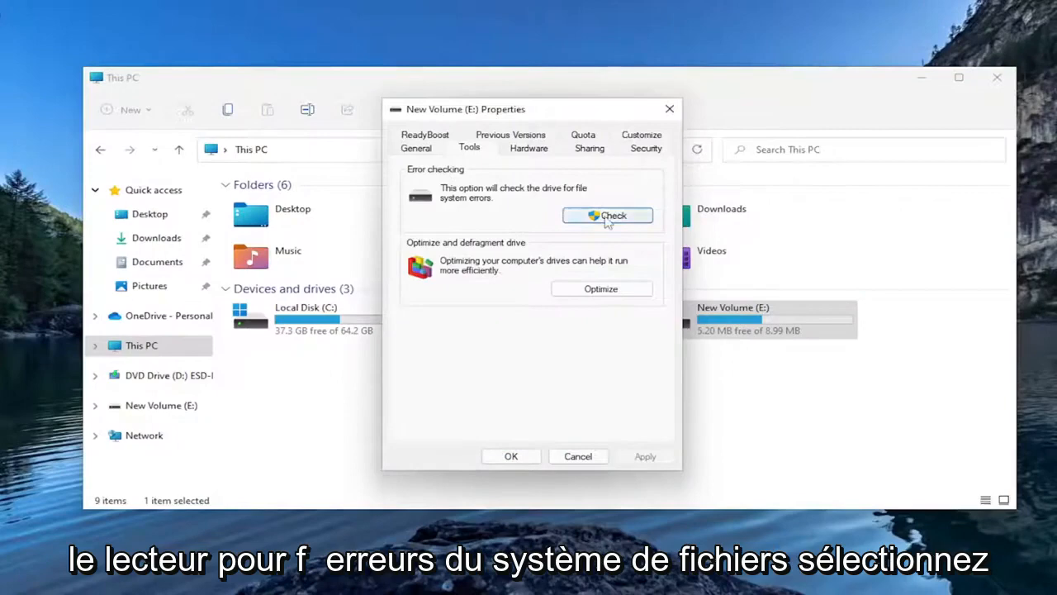
left_click(608, 216)
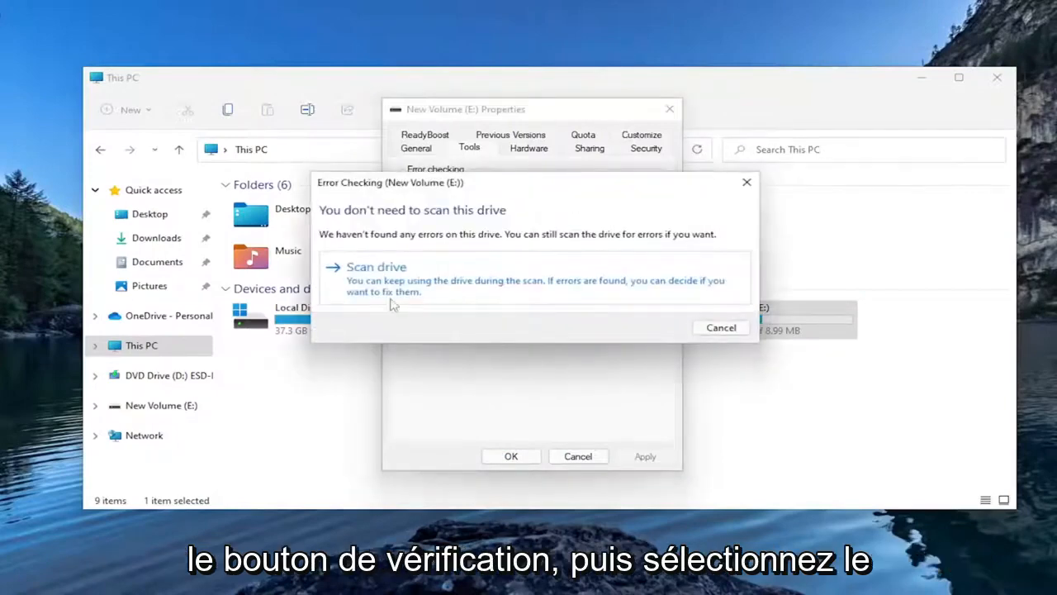
left_click(376, 266)
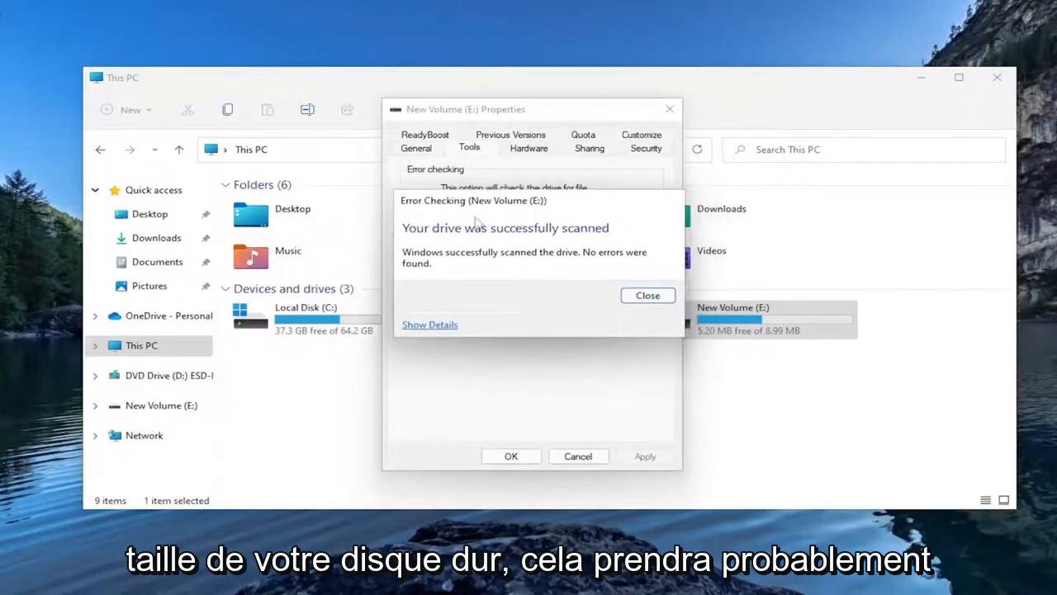
mouse_move(805, 314)
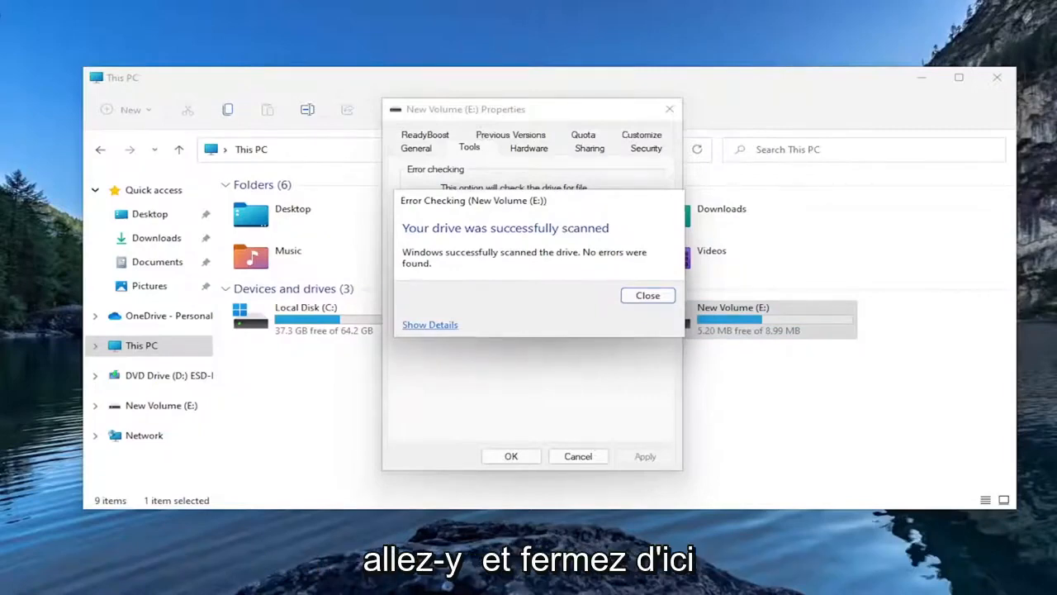
left_click(648, 295)
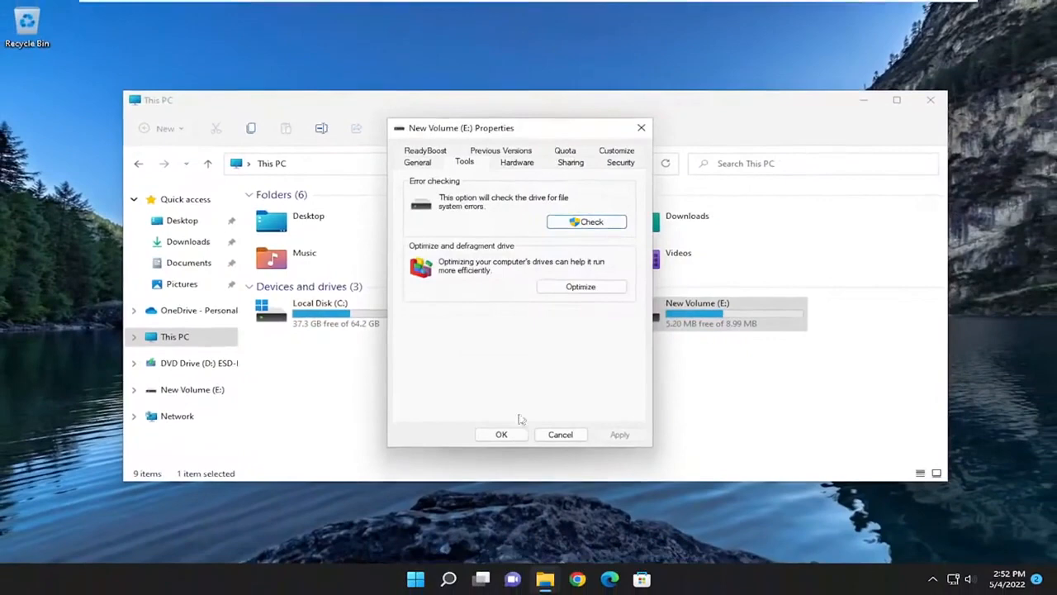
Close the New Volume (E:) Properties dialog with OK.
left_click(501, 435)
type("disk management")
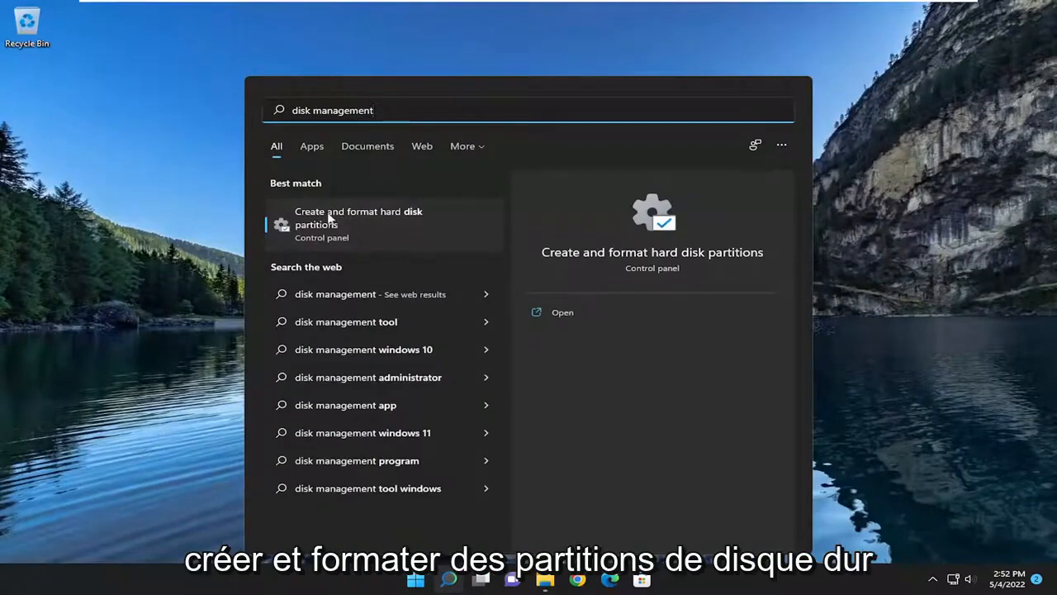
mouse_move(393, 228)
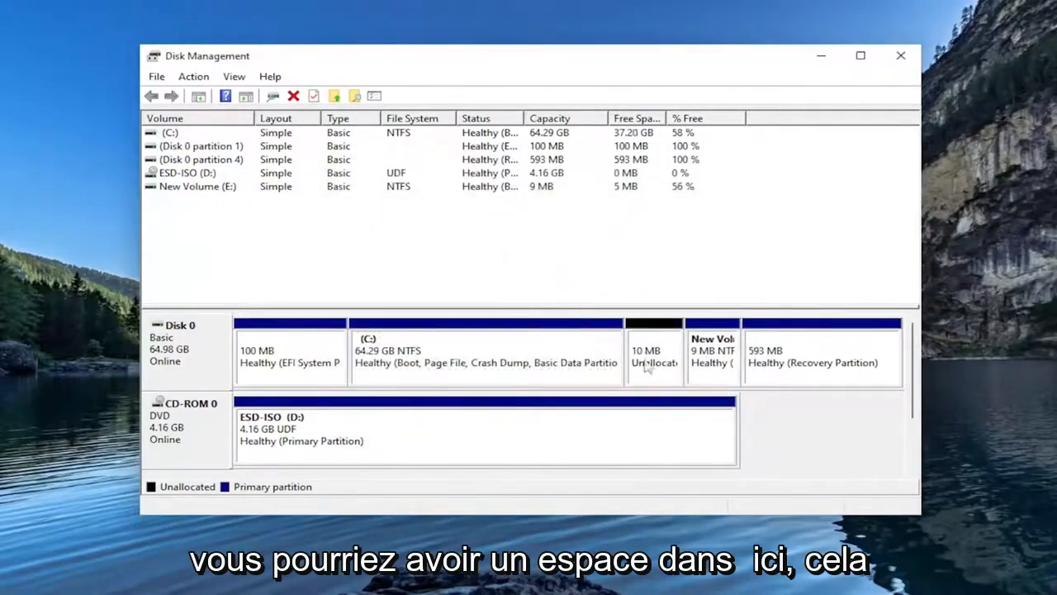
Turn the unallocated space into a 9 MB NTFS quick-formatted simple volume lettered F:.
left_click(654, 350)
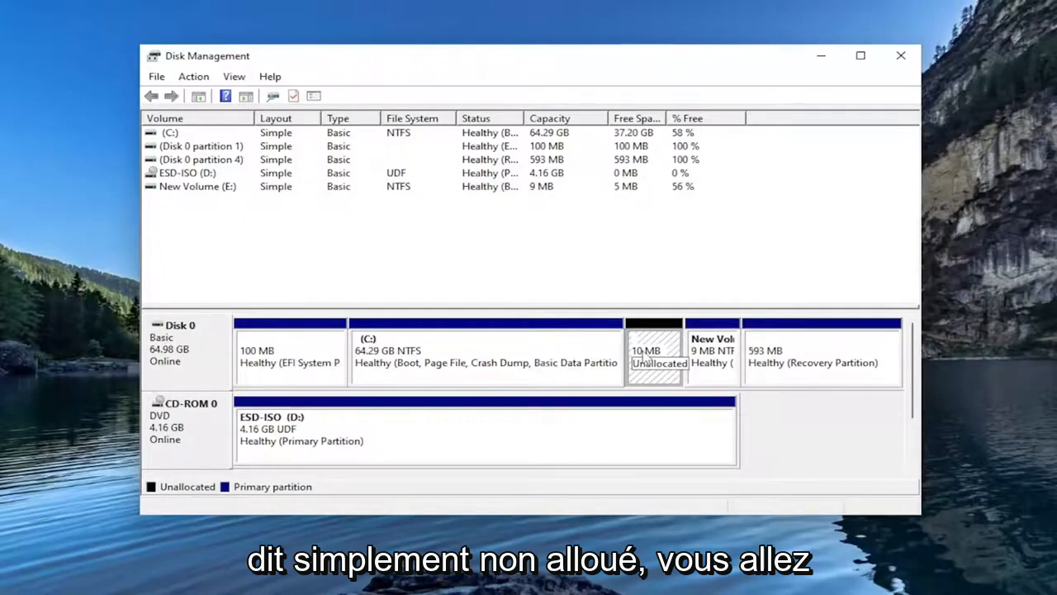
right_click(655, 351)
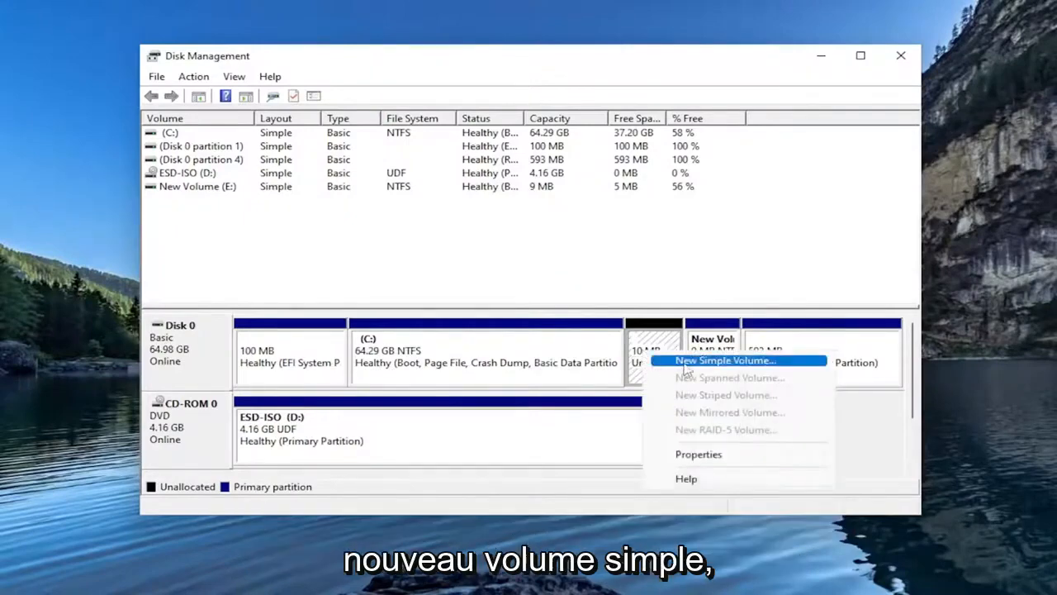
left_click(724, 360)
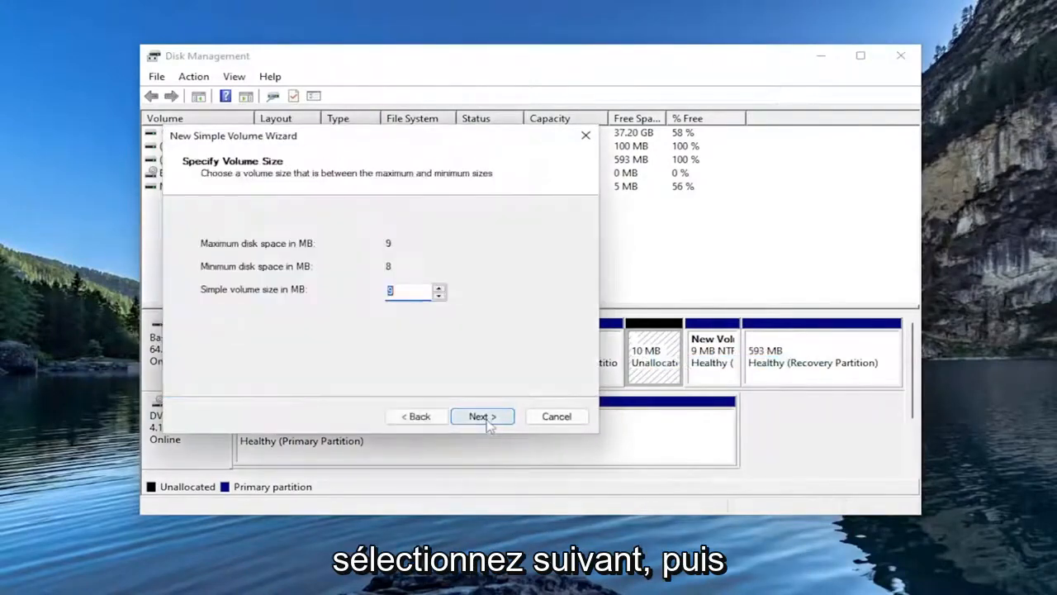
left_click(482, 416)
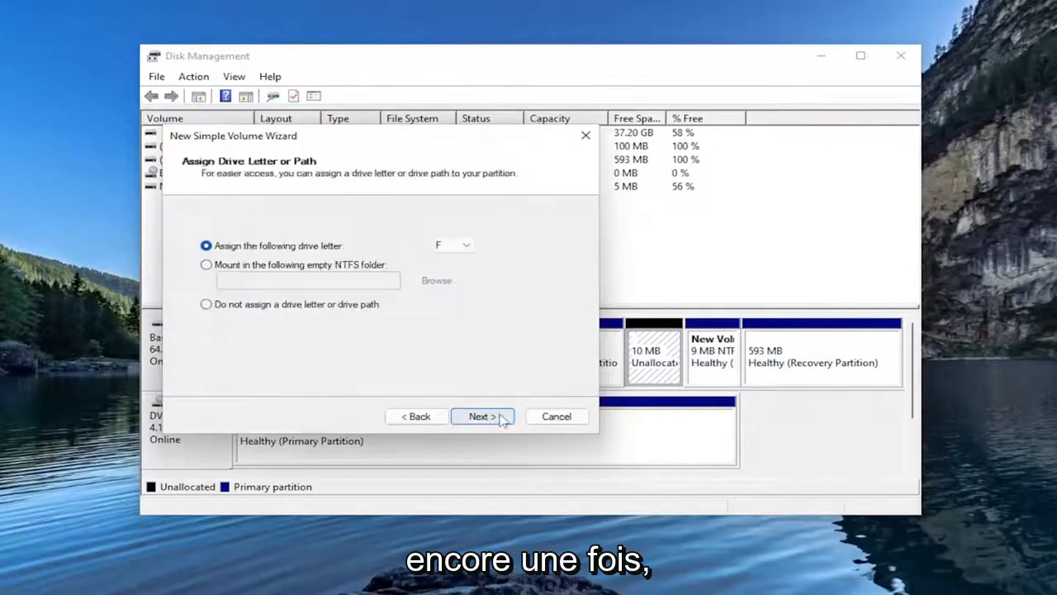
left_click(465, 244)
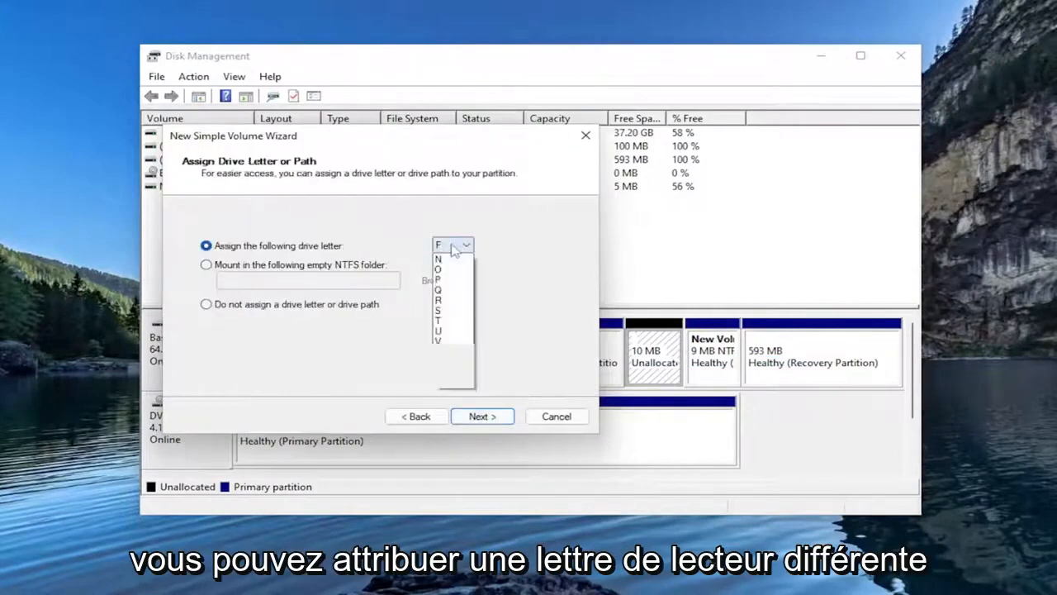
left_click(481, 415)
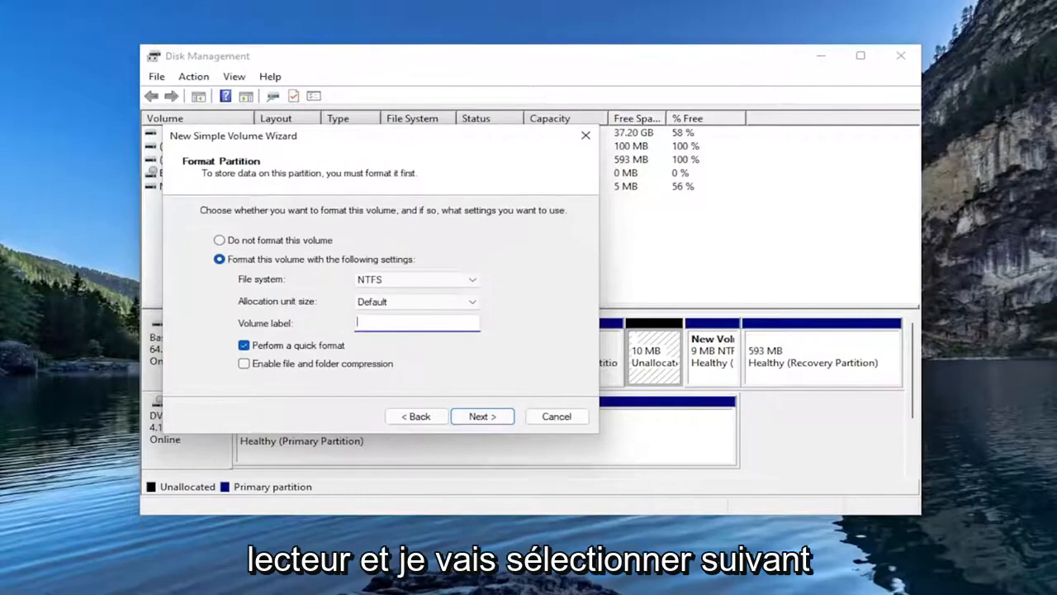
left_click(481, 416)
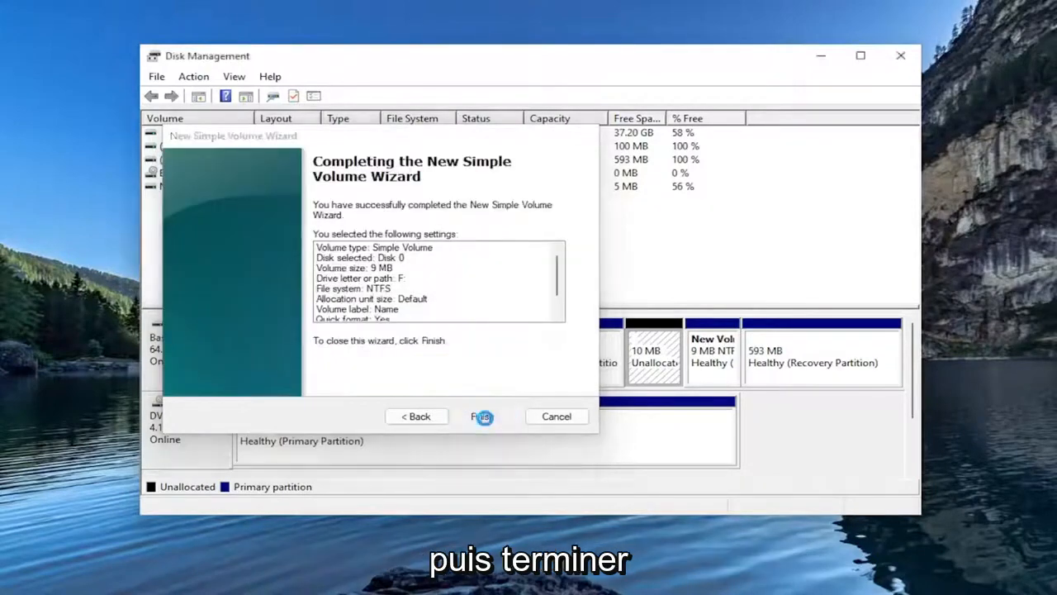
left_click(482, 416)
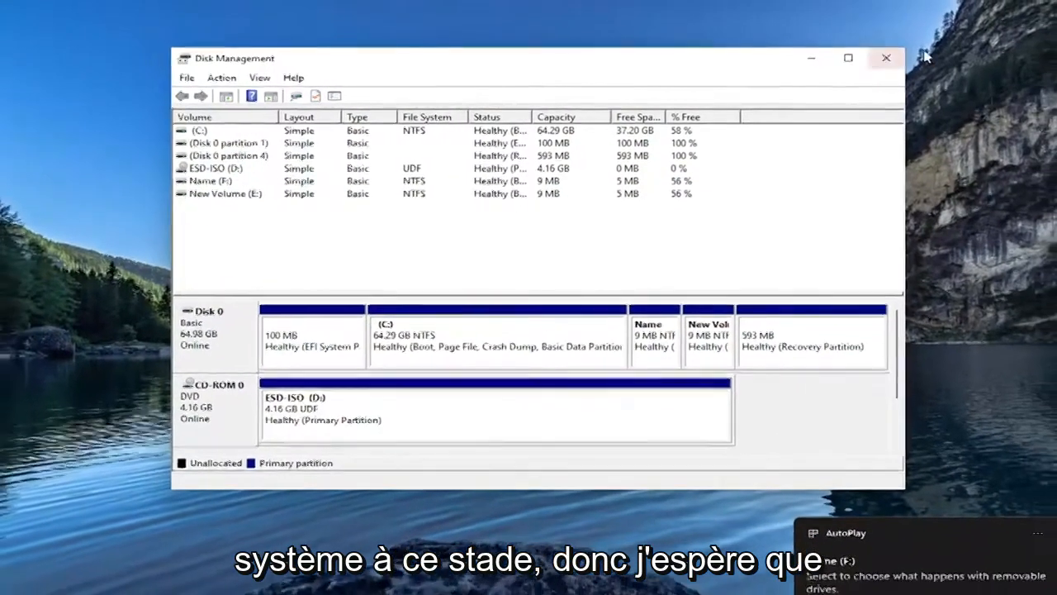
Close Disk Management and reopen File Explorer.
left_click(886, 58)
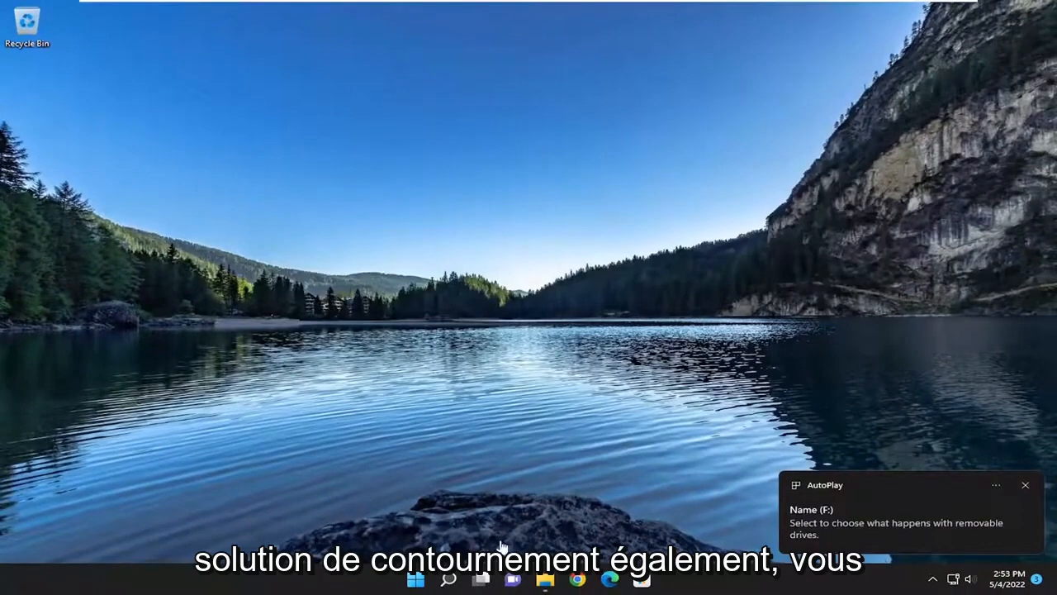
left_click(545, 578)
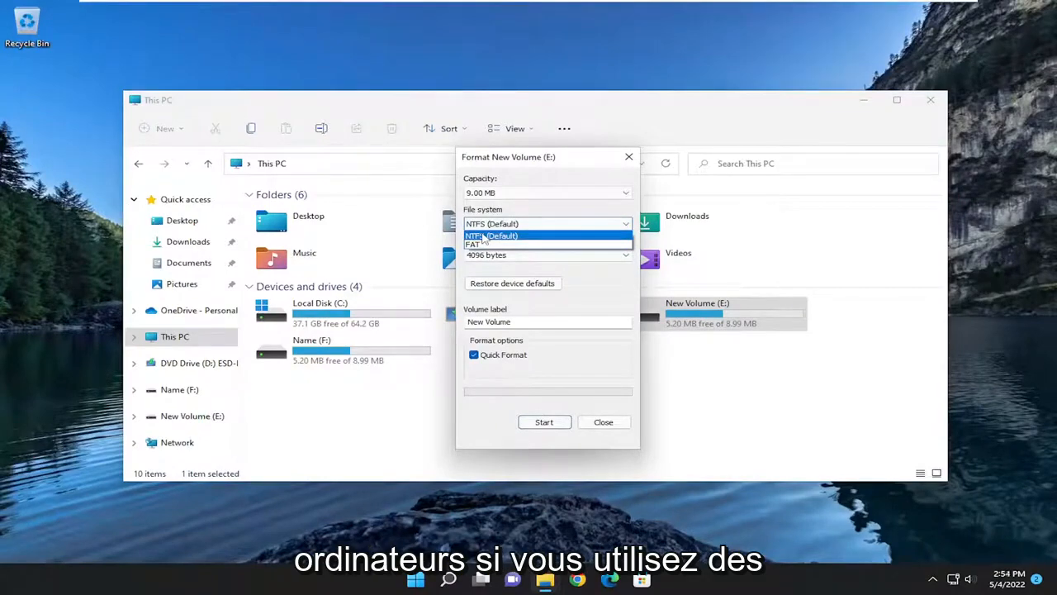
mouse_move(487, 239)
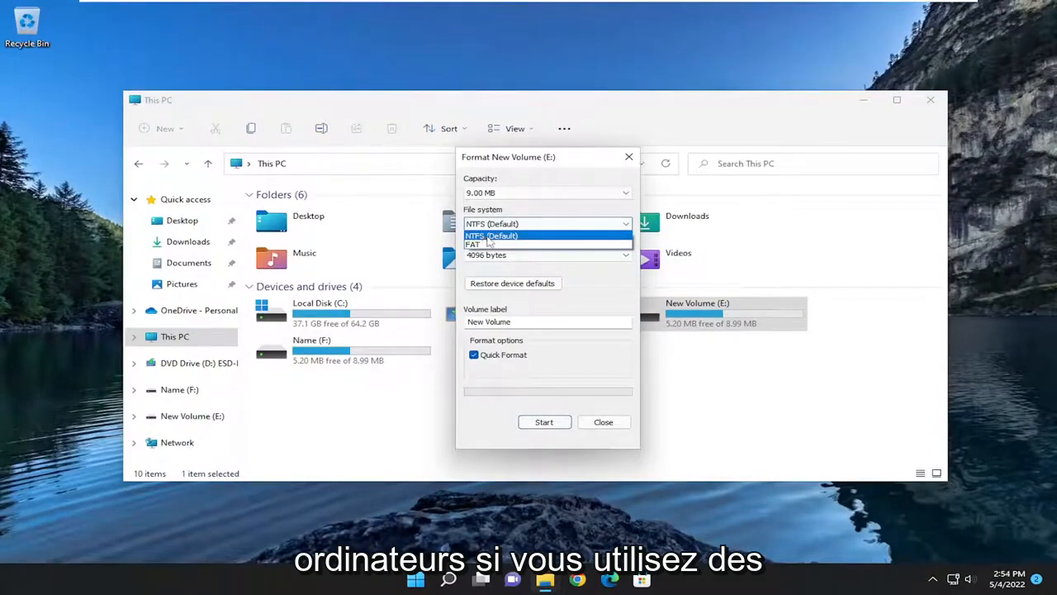
mouse_move(473, 244)
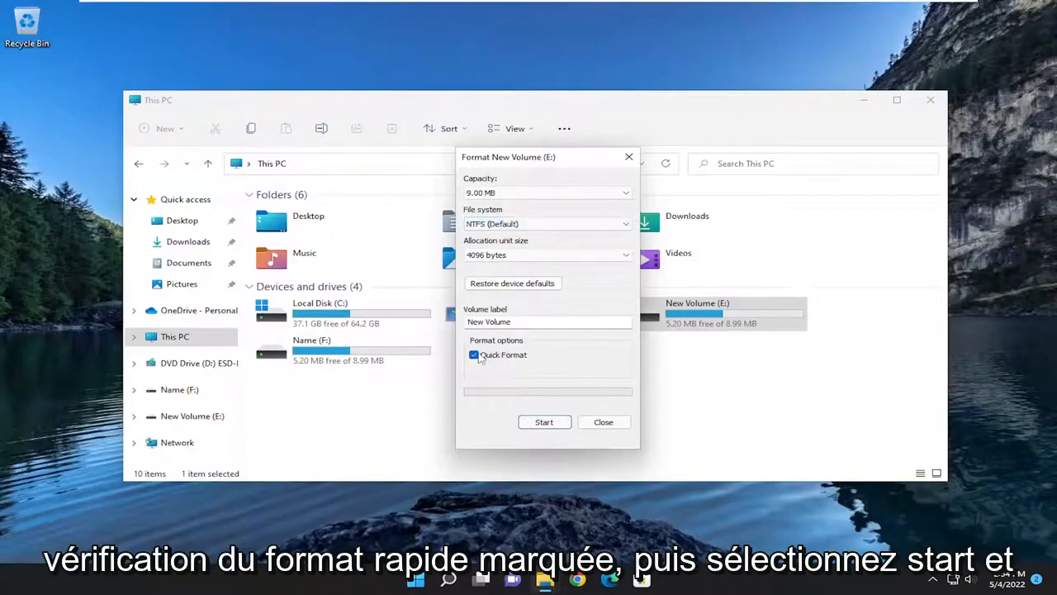
Quick-format drive E: as NTFS, confirming the data-erase warning and completion message.
left_click(544, 422)
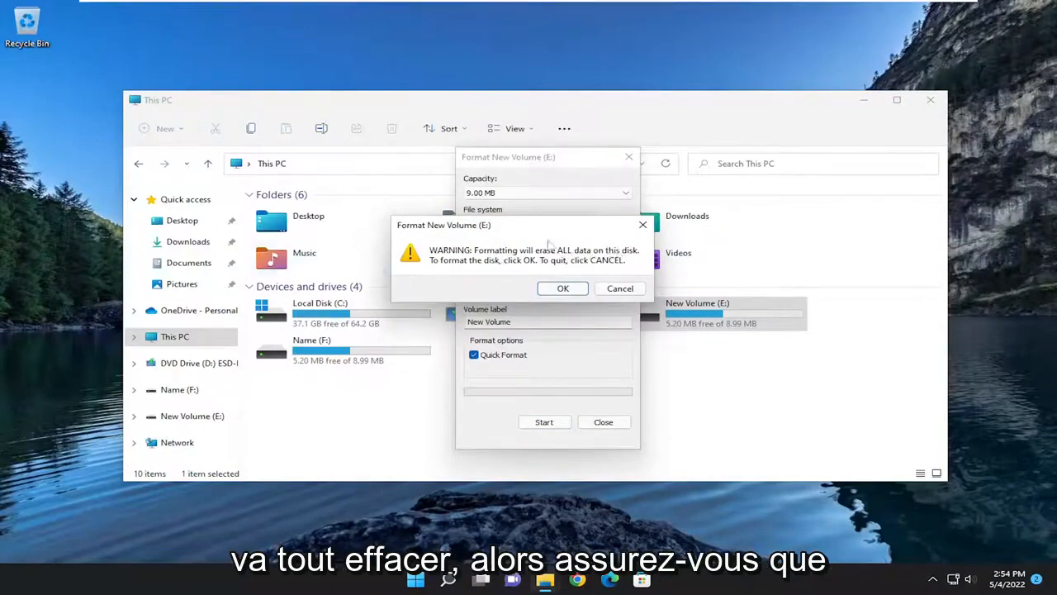
mouse_move(533, 262)
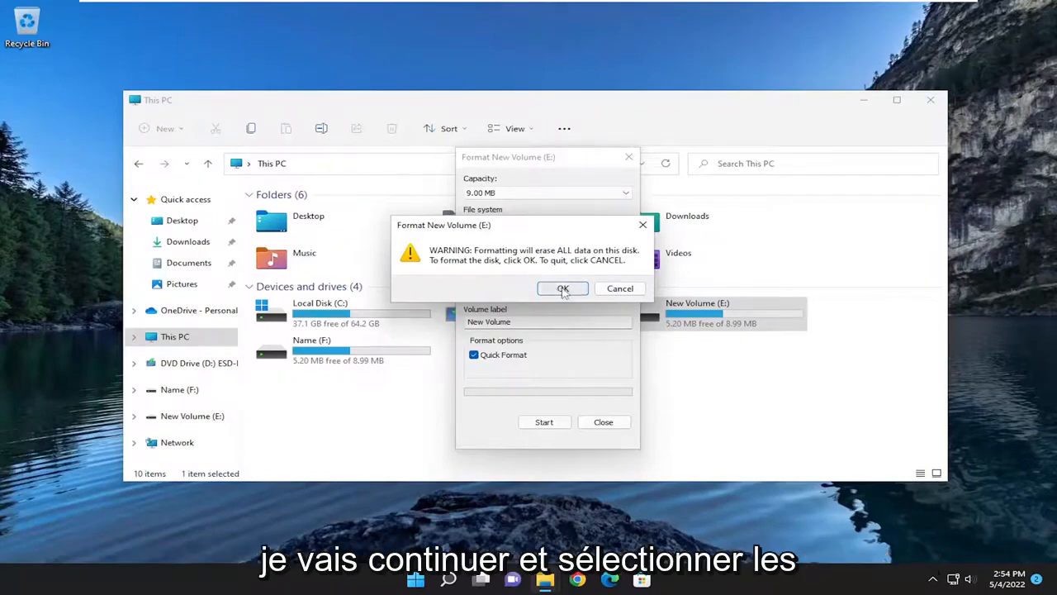
left_click(562, 288)
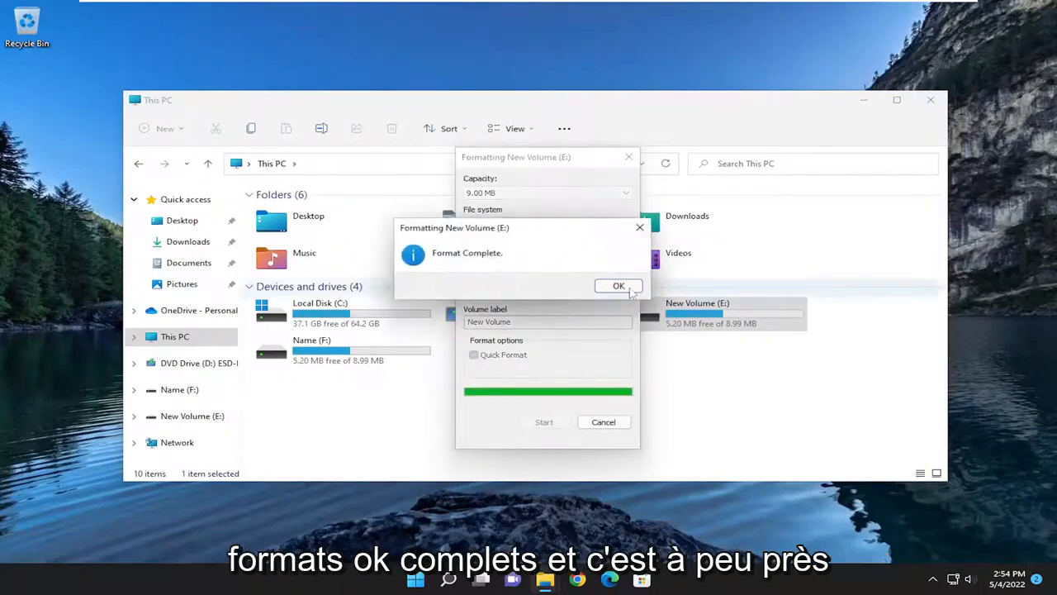
left_click(619, 285)
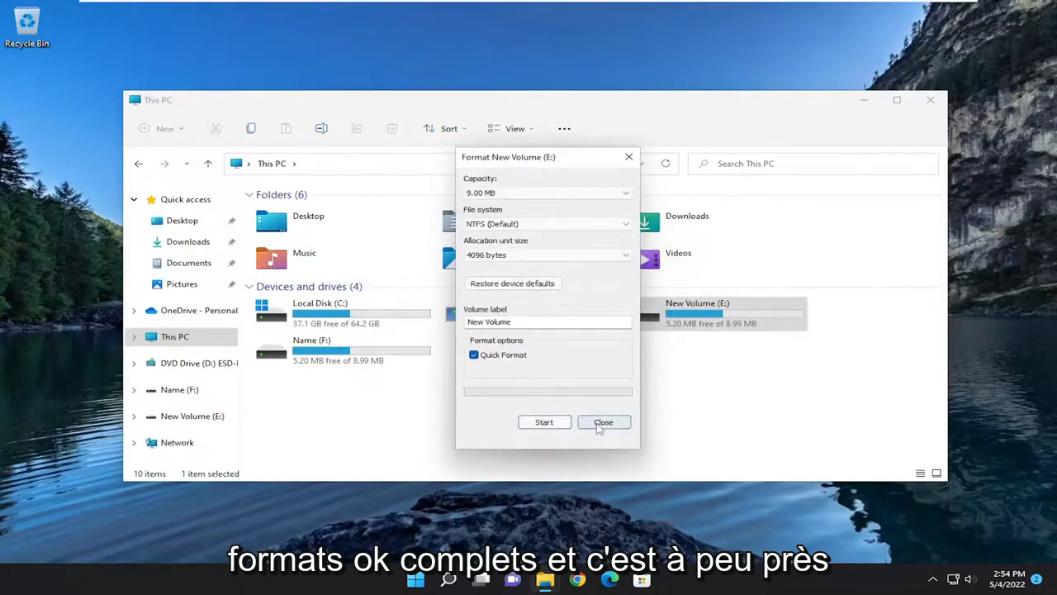
Close the Format dialog and File Explorer, returning to the desktop.
left_click(603, 422)
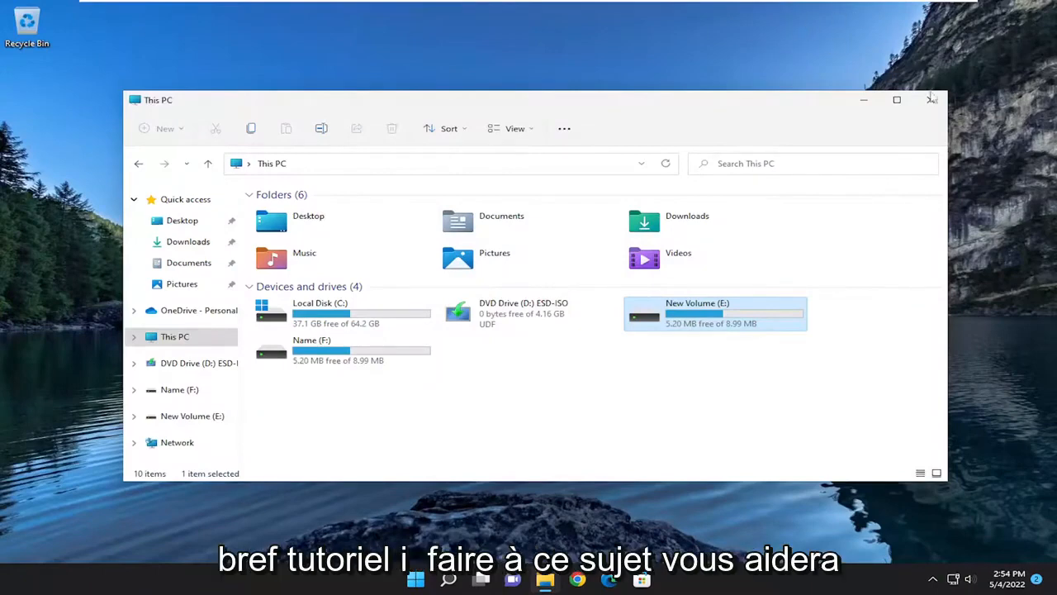
left_click(932, 99)
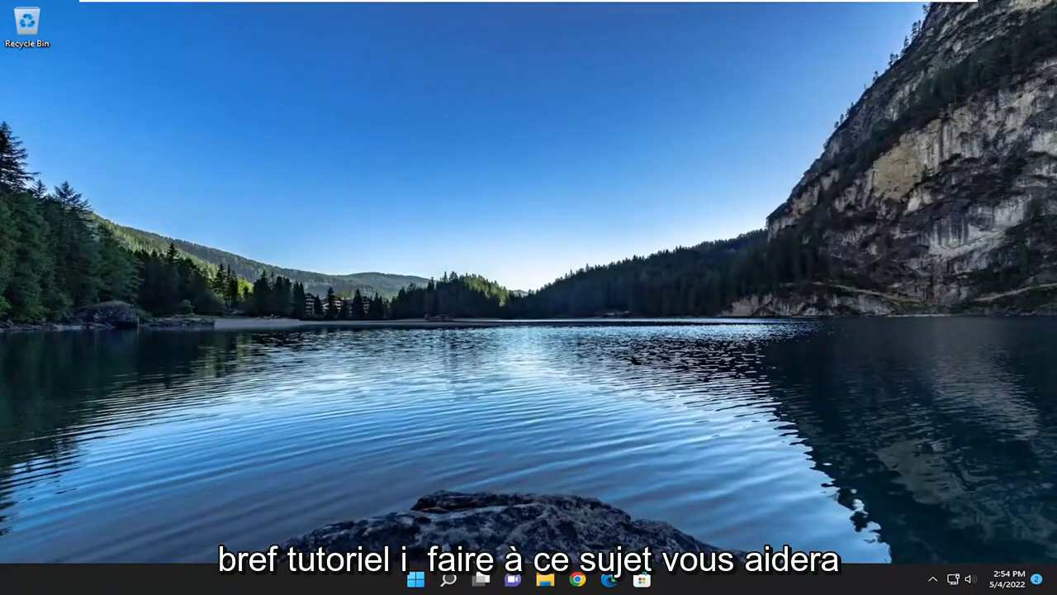